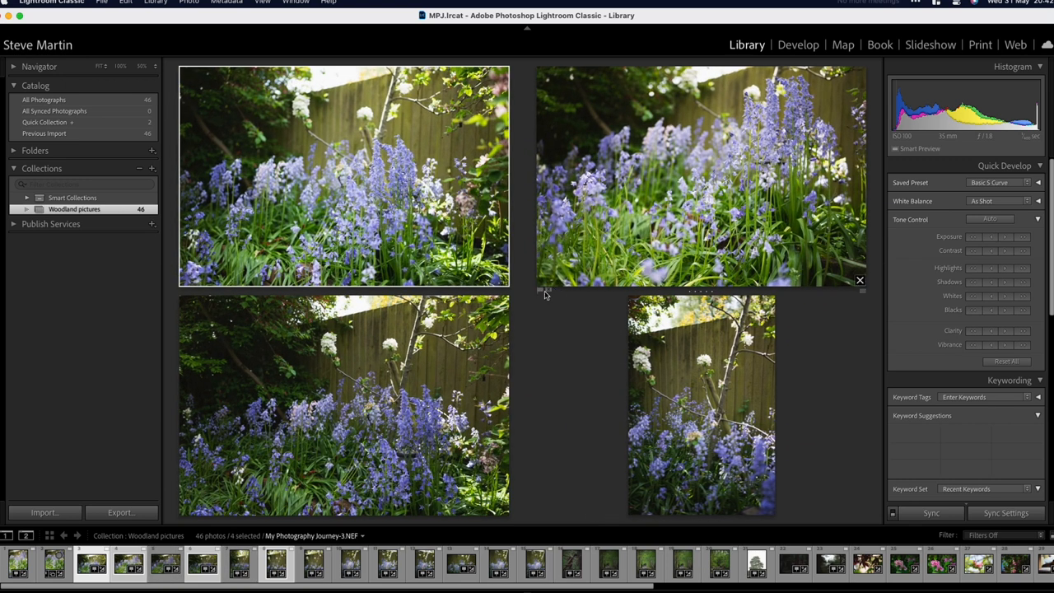
mouse_move(604, 284)
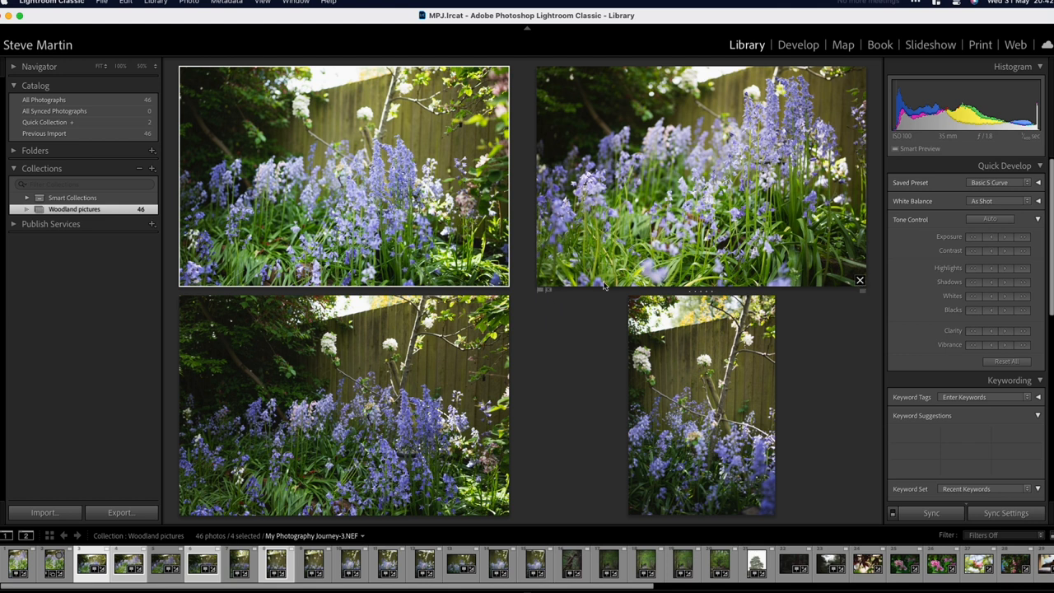
mouse_move(702, 293)
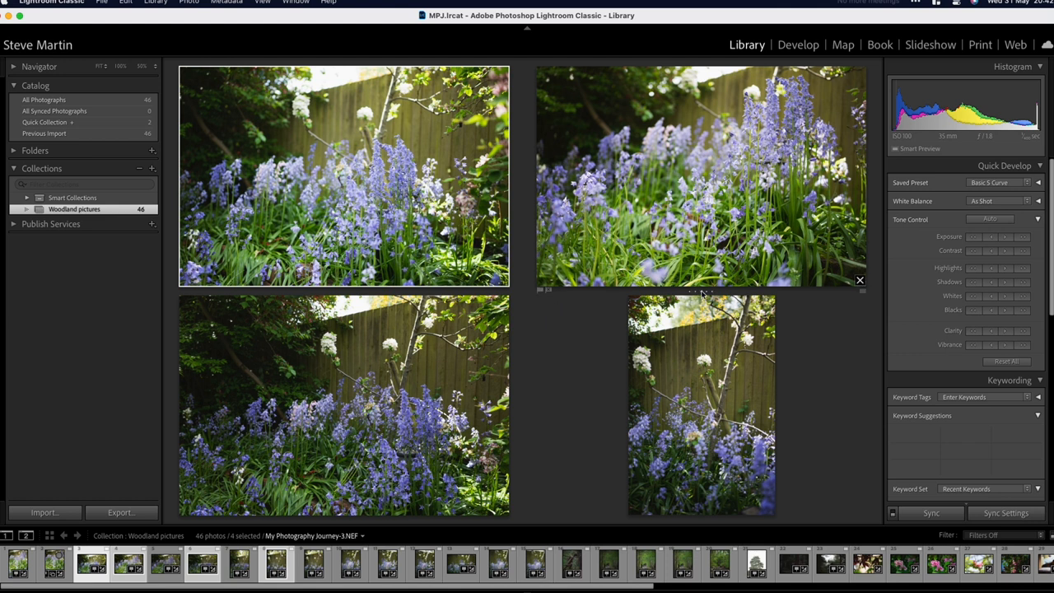